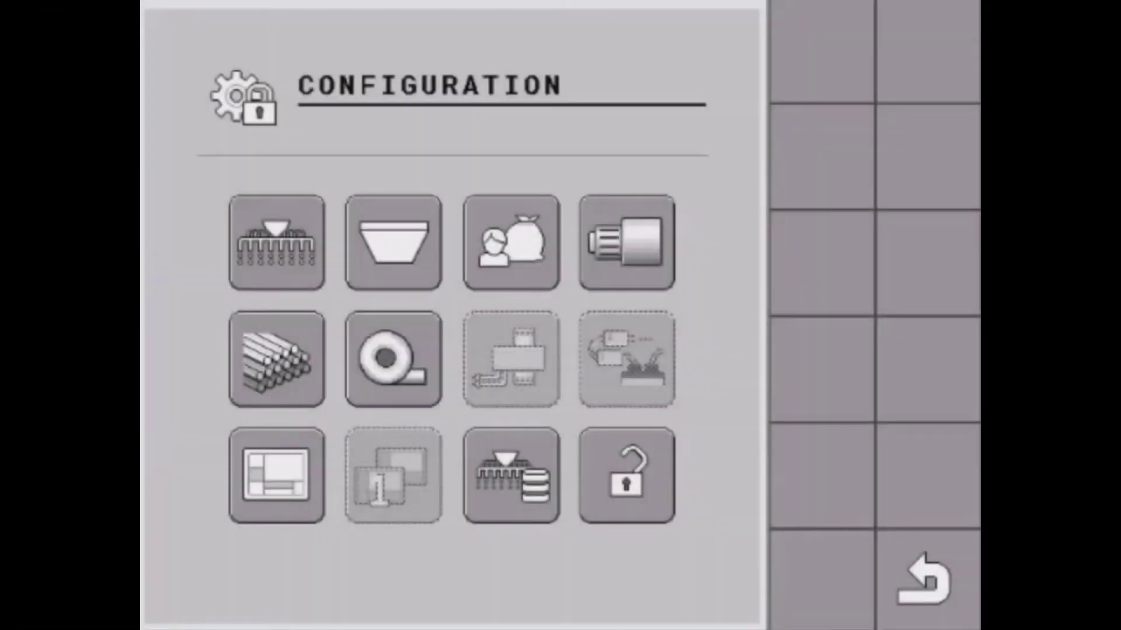
Step: Open the Fan configuration page from the Configuration screen's fan icon
left_click(392, 360)
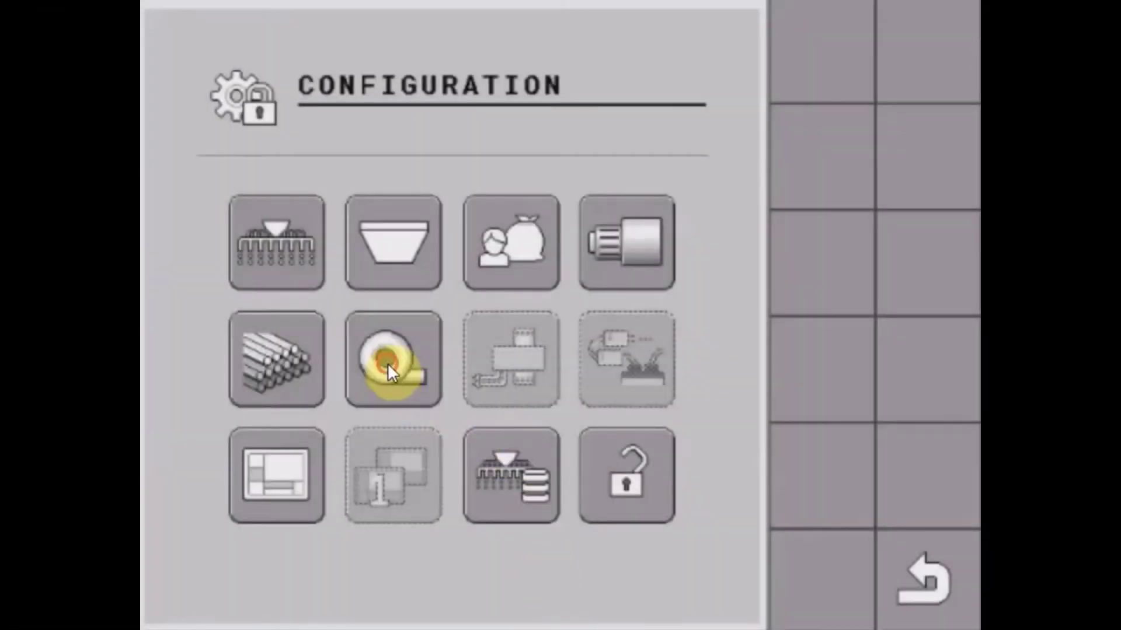
left_click(393, 358)
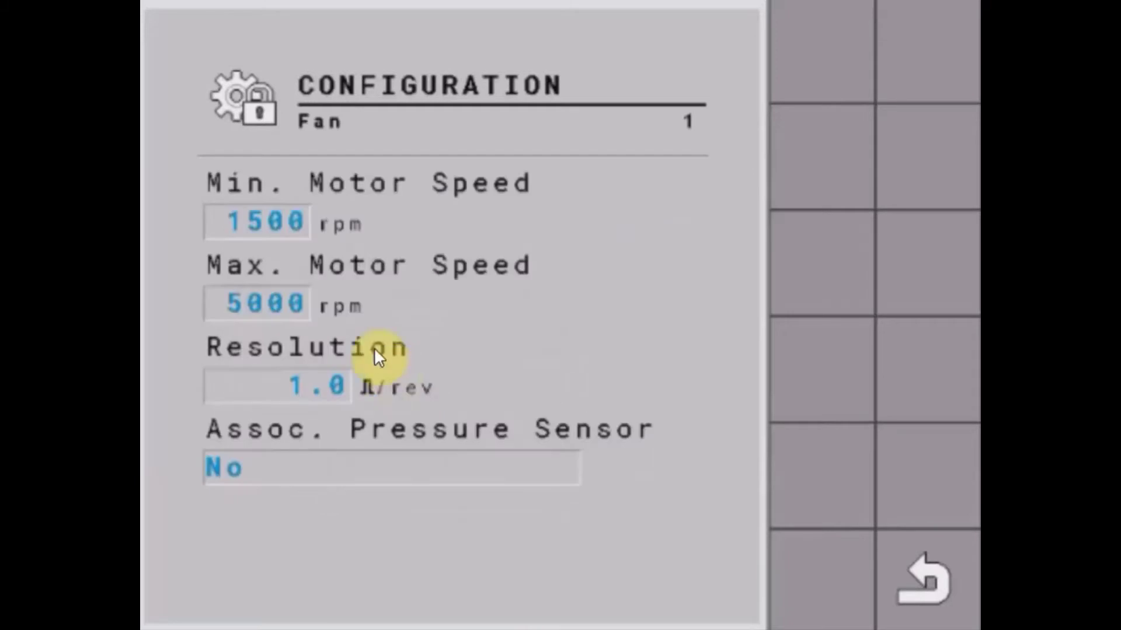
mouse_move(261, 246)
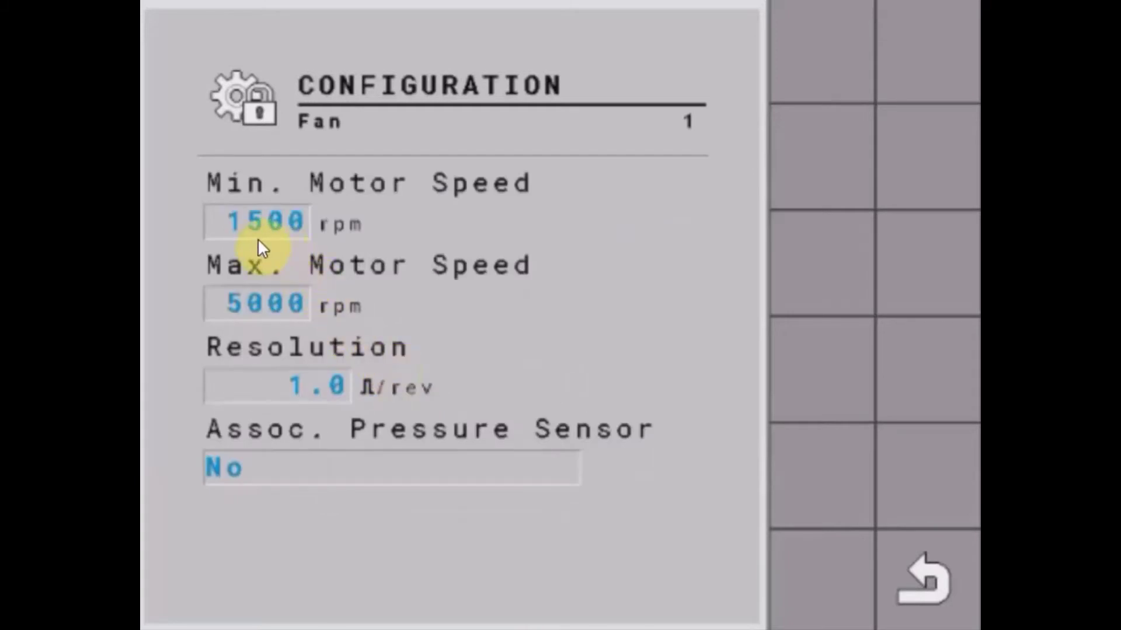
mouse_move(329, 300)
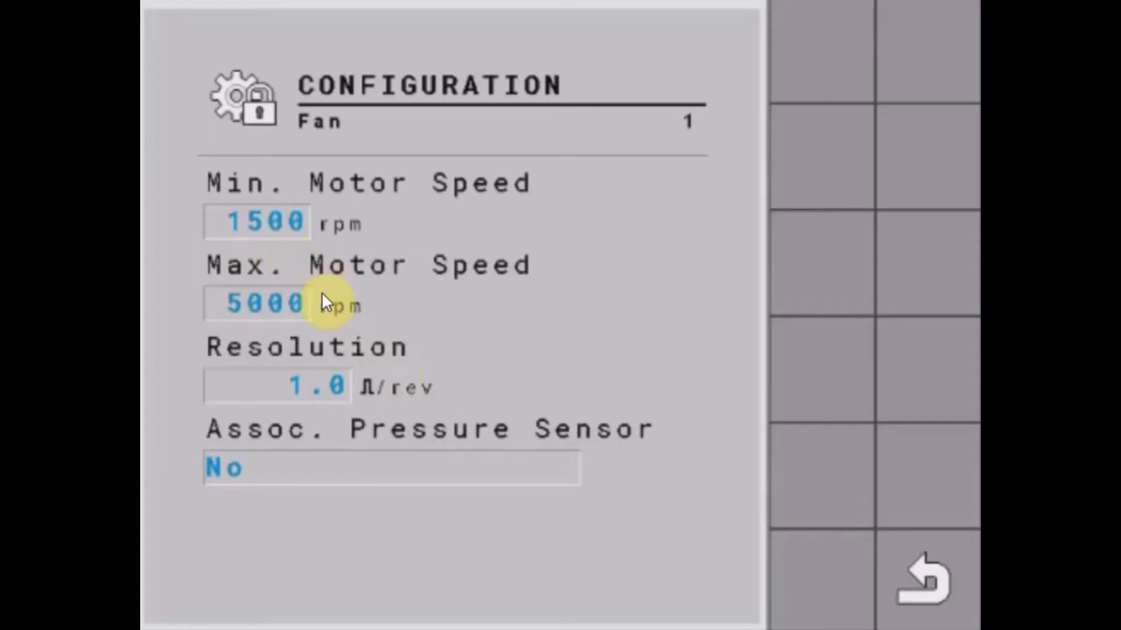
mouse_move(300, 396)
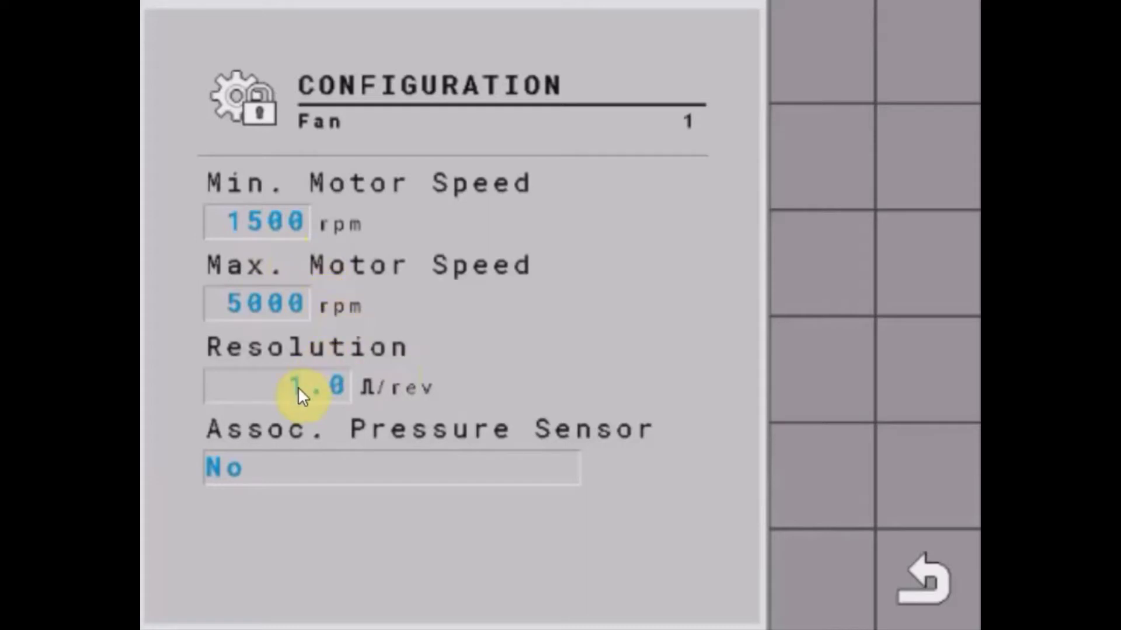
left_click(307, 386)
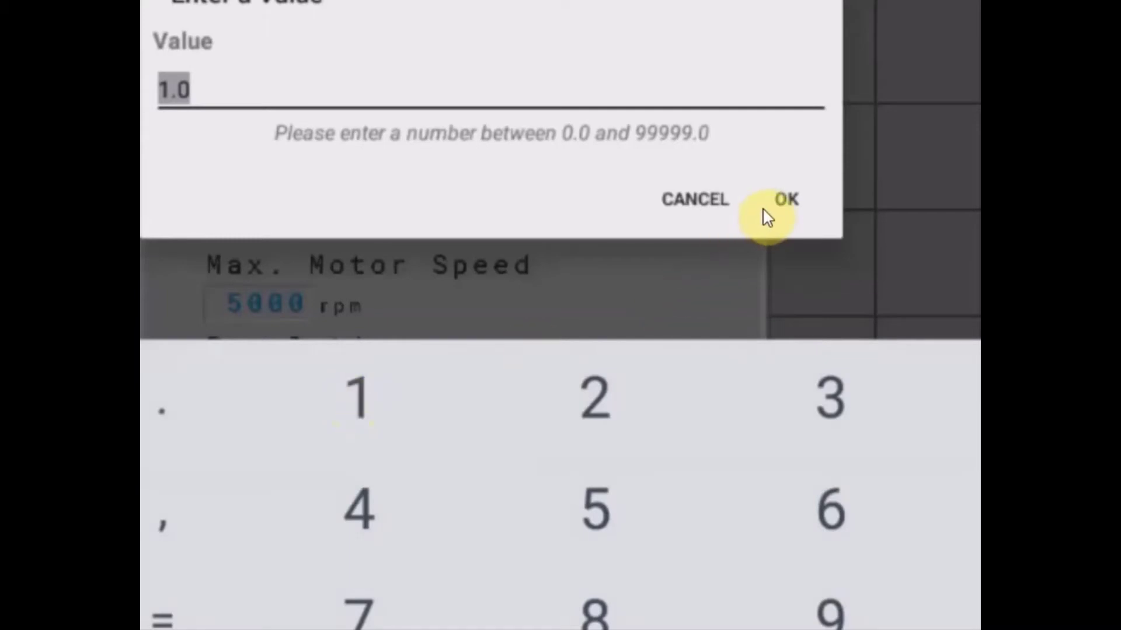
left_click(786, 199)
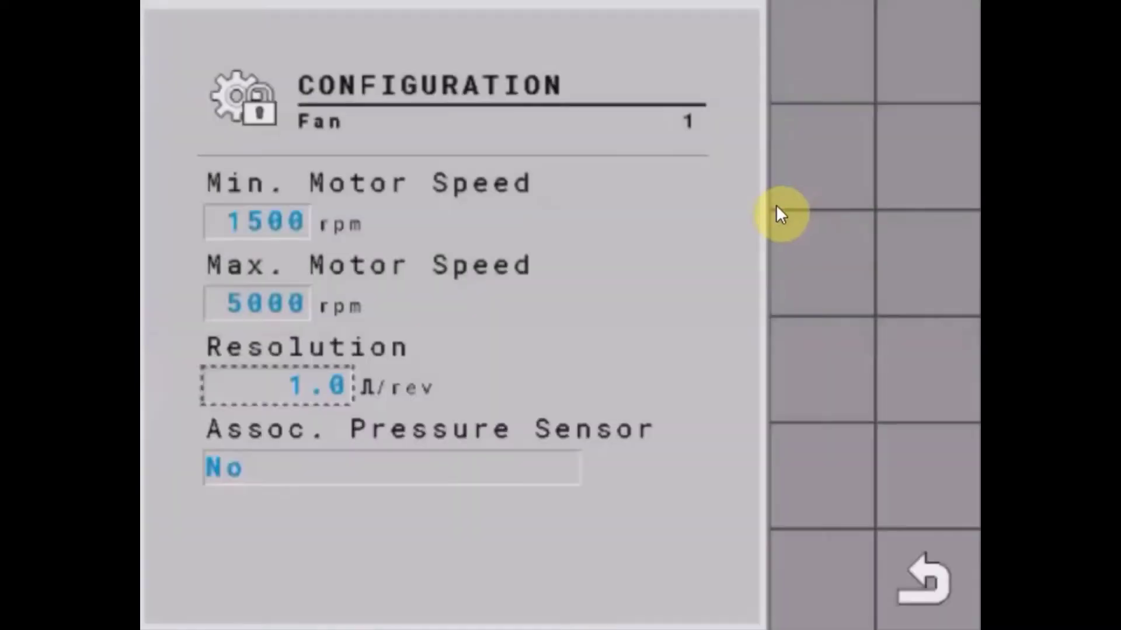
mouse_move(286, 383)
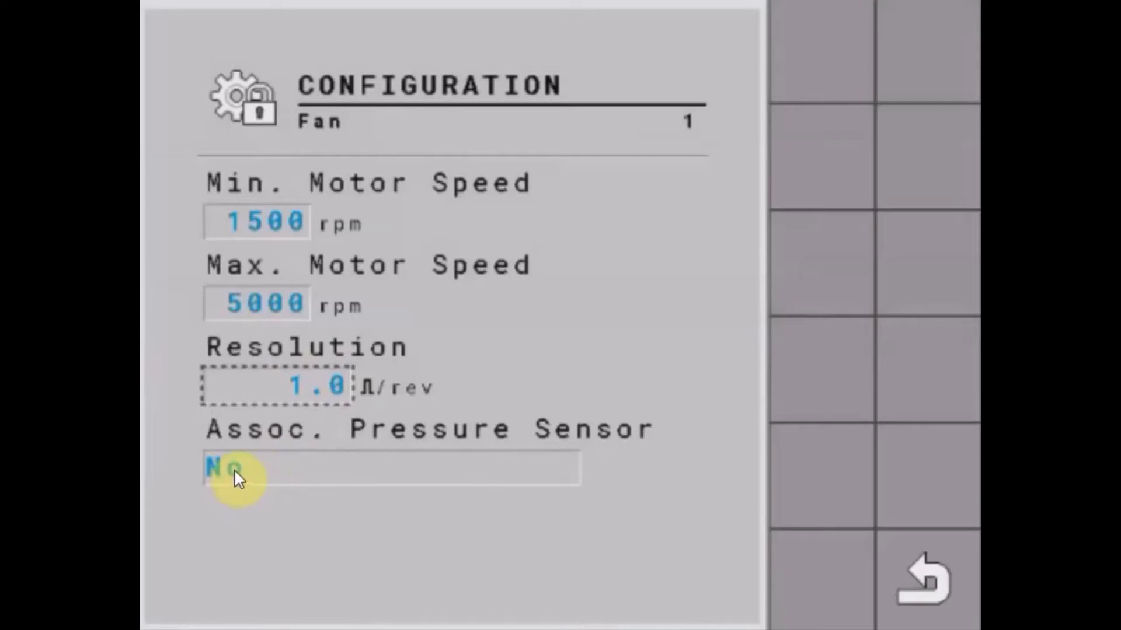
Step: Set the fan's associated pressure sensor to 1 instead of No
left_click(236, 469)
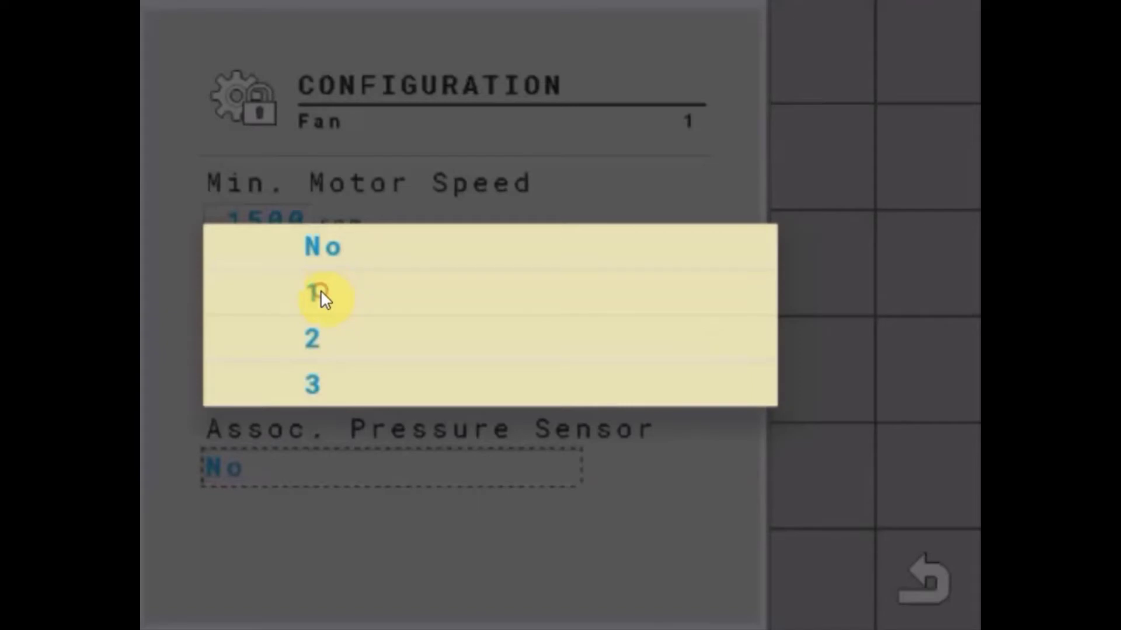
left_click(314, 296)
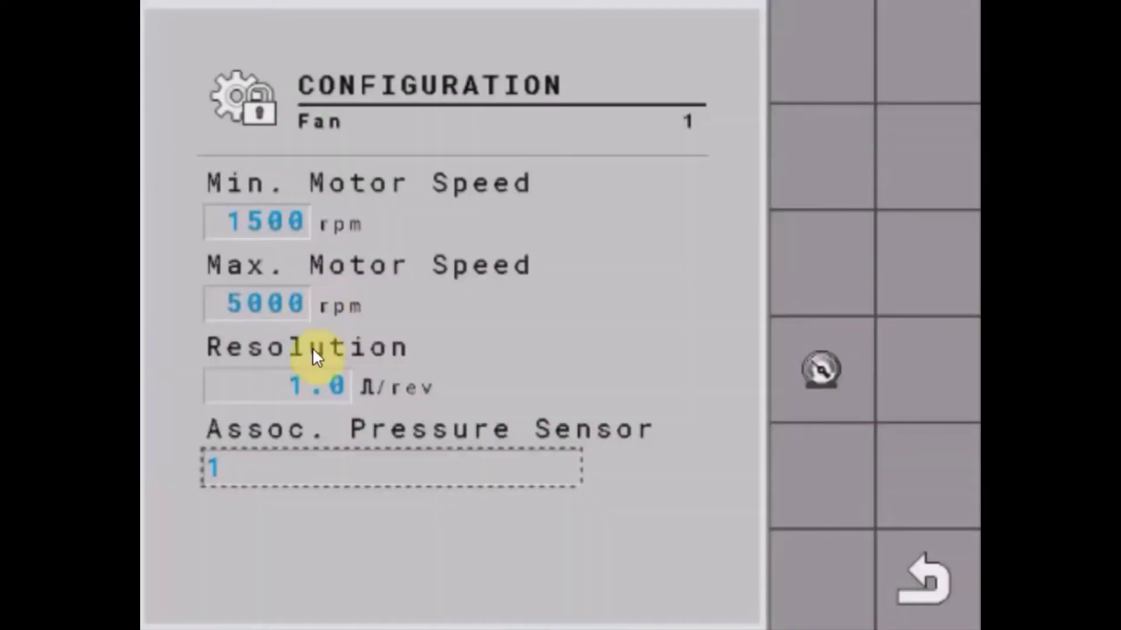
mouse_move(744, 401)
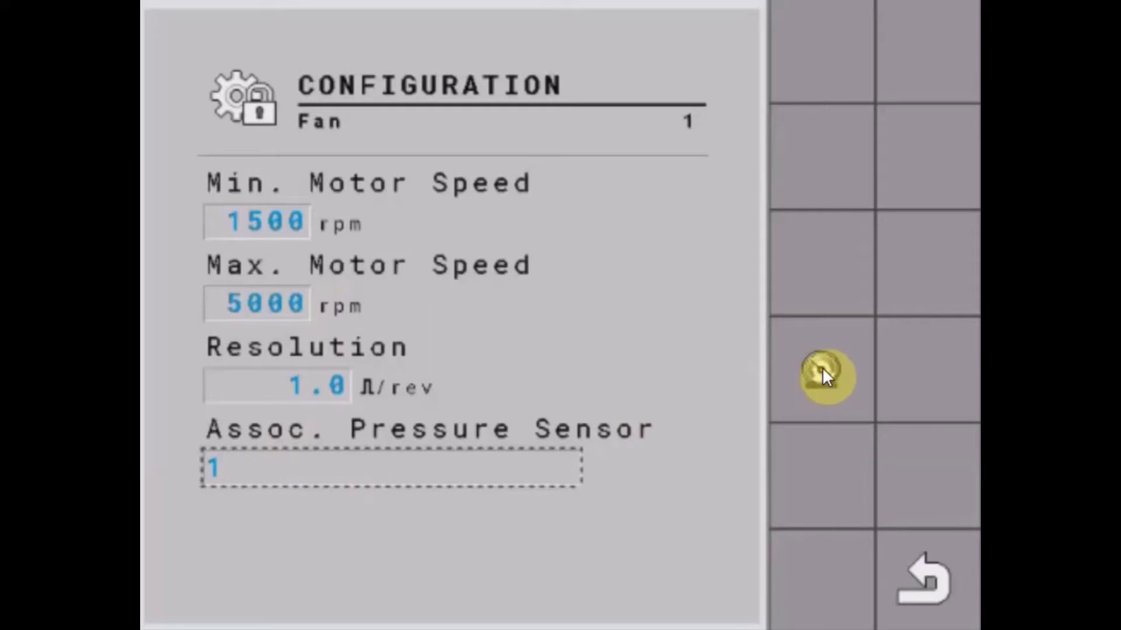
Step: Configure pressure sensor 1 as Voltage type with kPa unit, keeping 1000–5000 mV input and 0.0 kPa minimum output
left_click(822, 377)
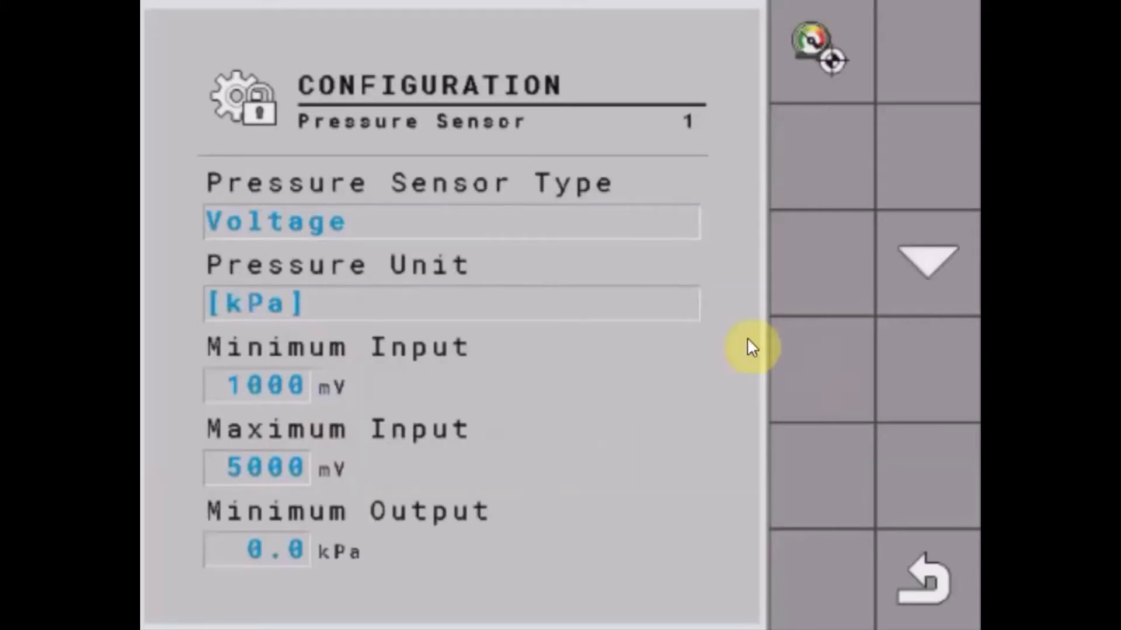
mouse_move(364, 236)
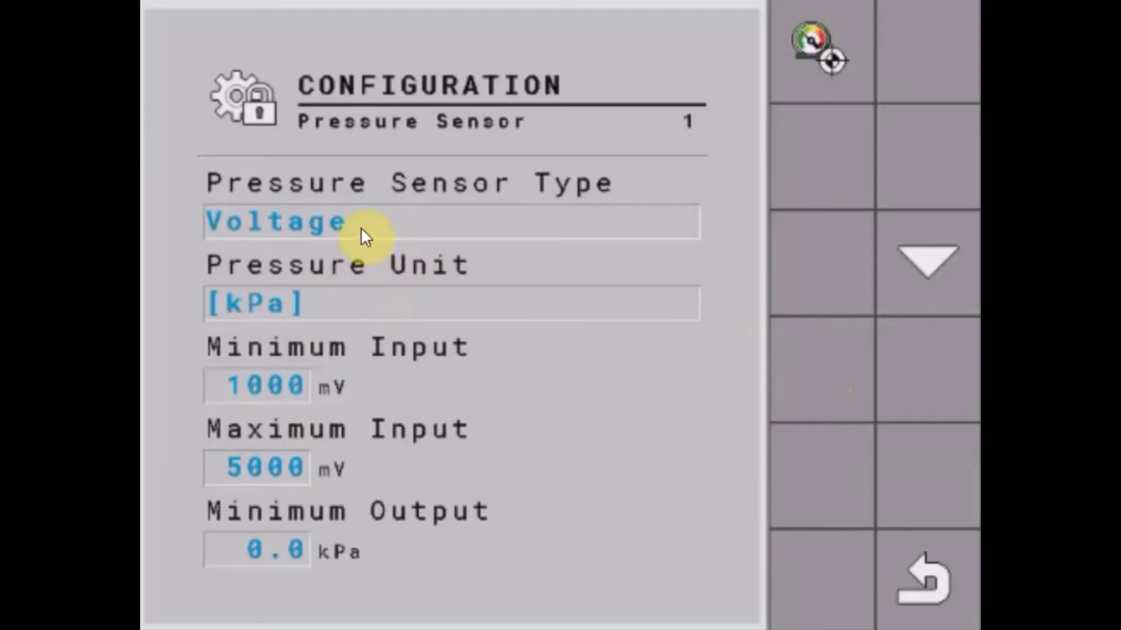
mouse_move(311, 232)
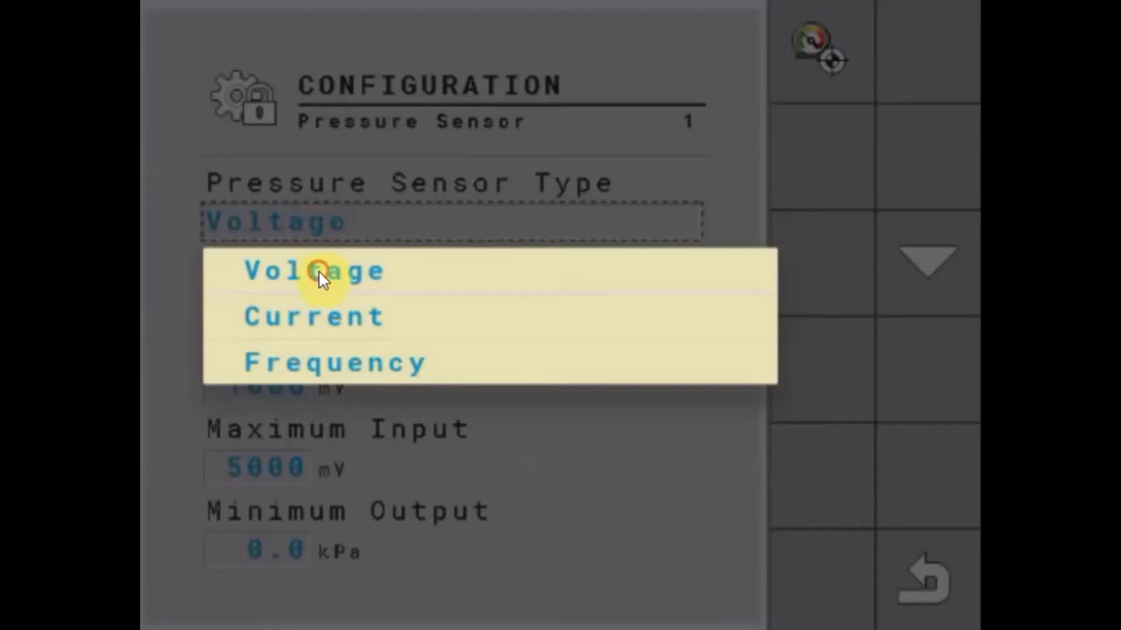
left_click(314, 272)
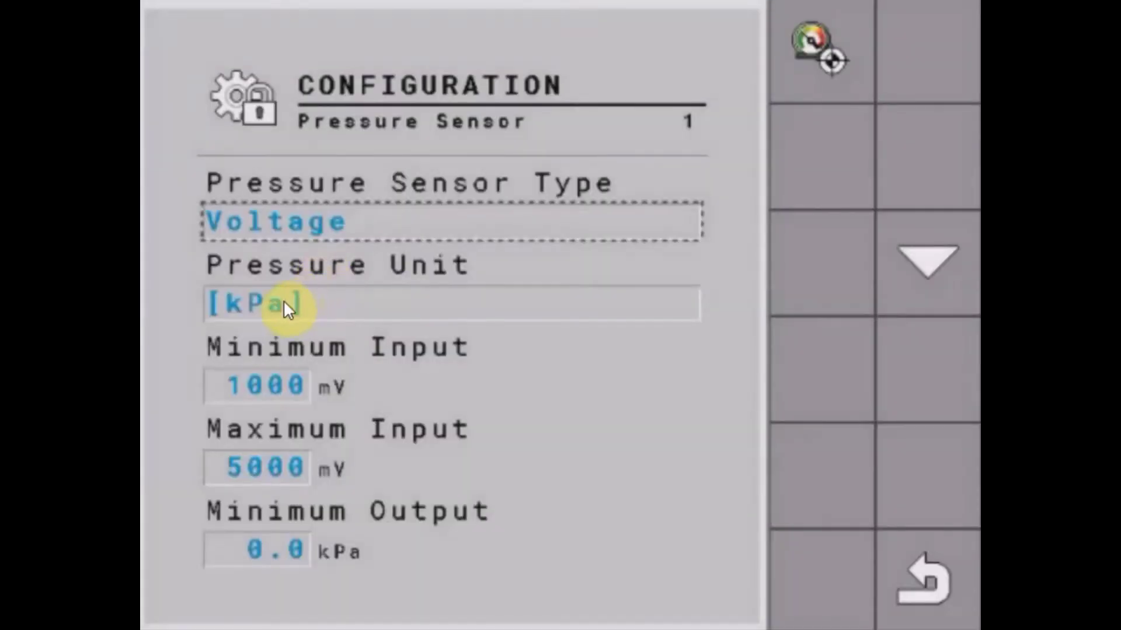
left_click(257, 303)
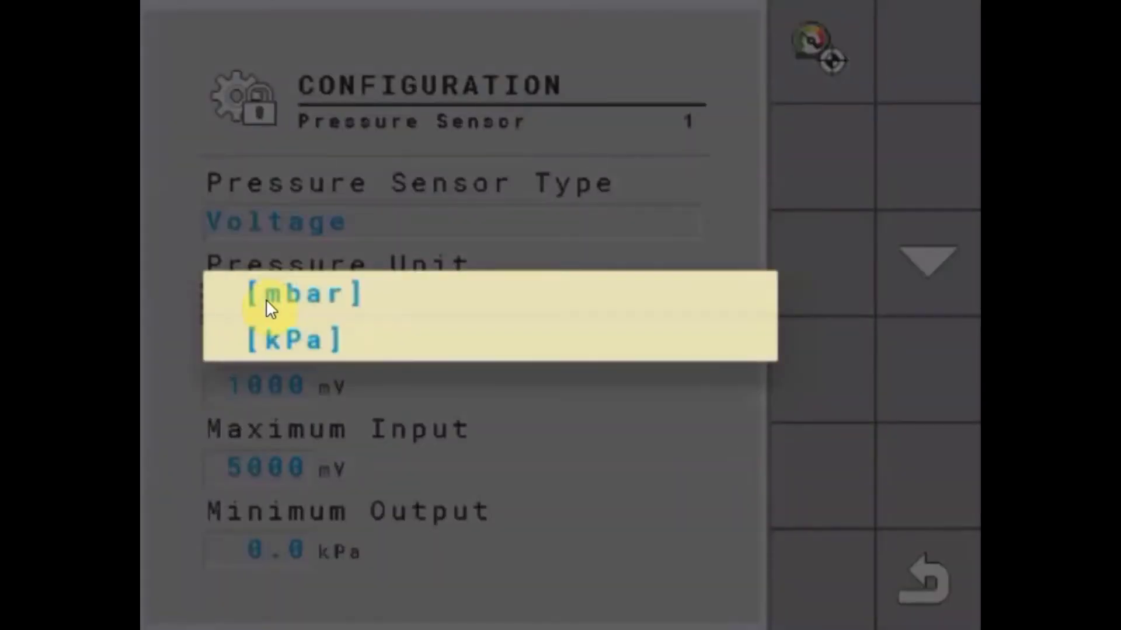
left_click(293, 339)
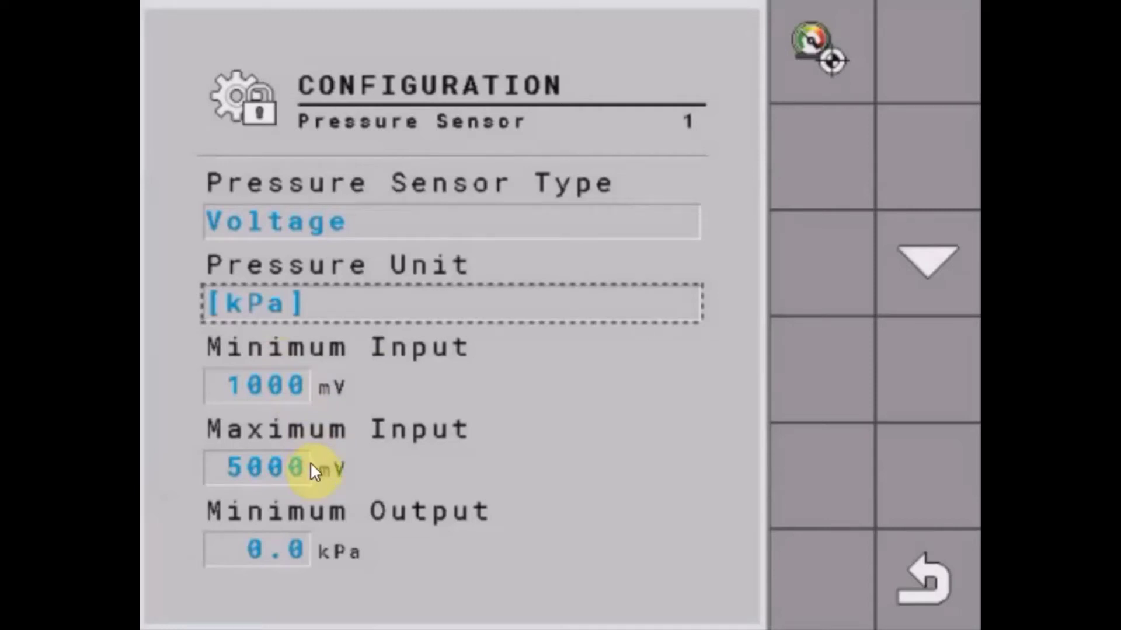
mouse_move(347, 536)
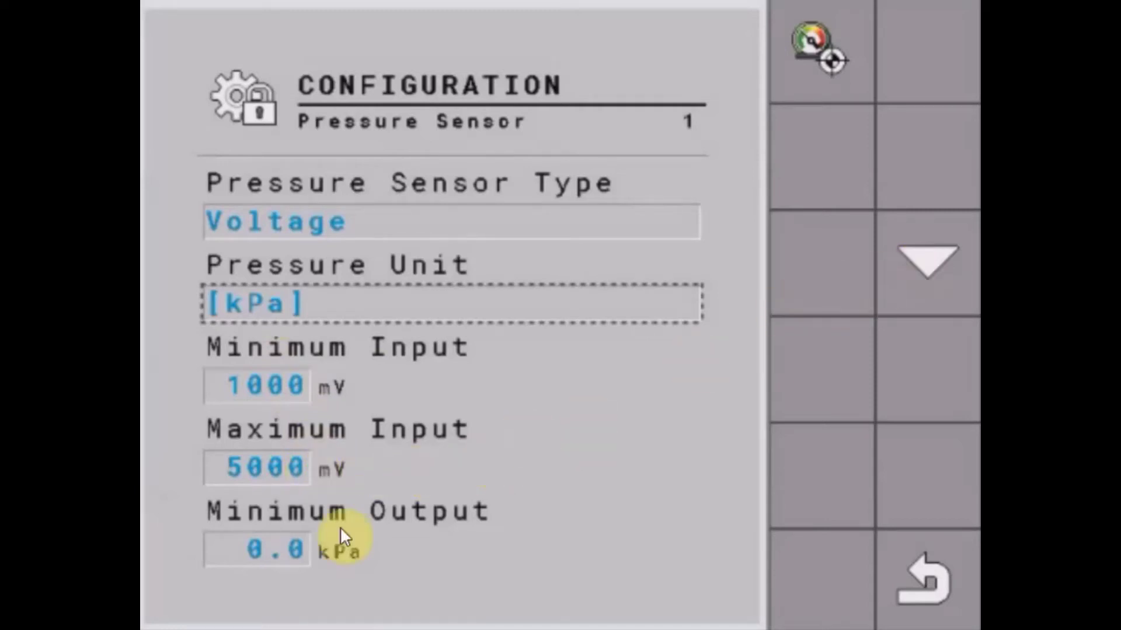
mouse_move(923, 259)
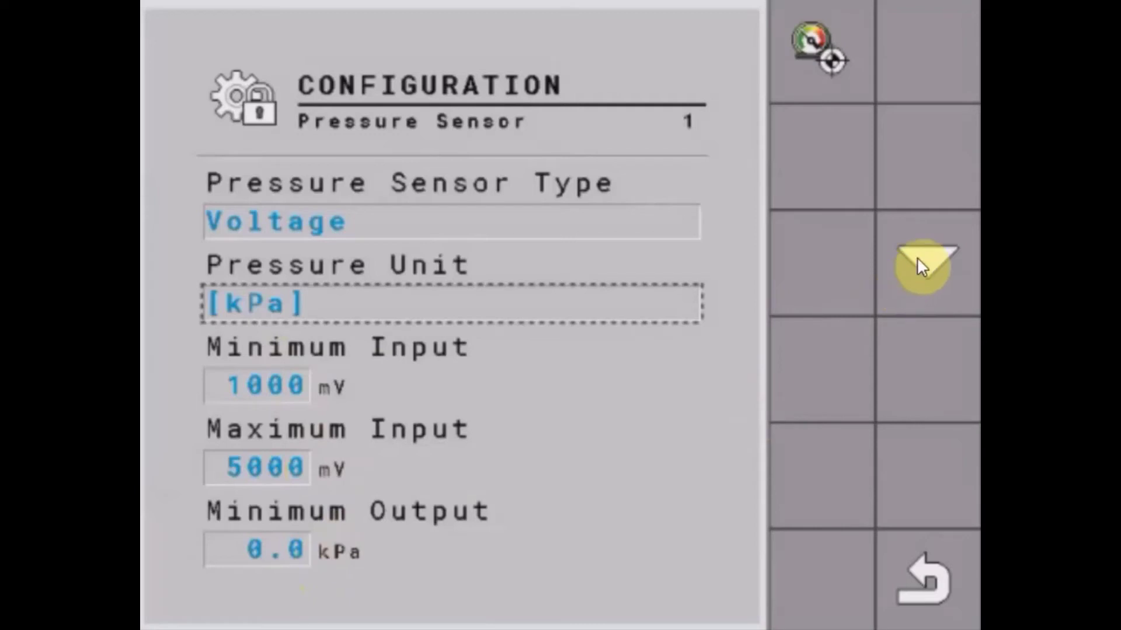
left_click(925, 267)
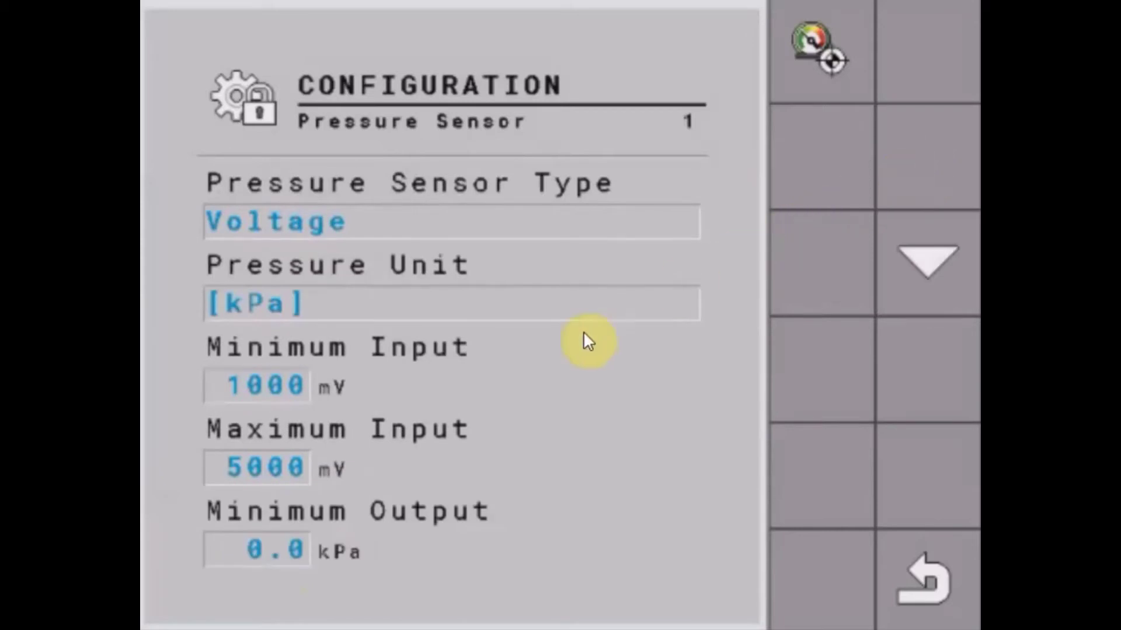
mouse_move(639, 268)
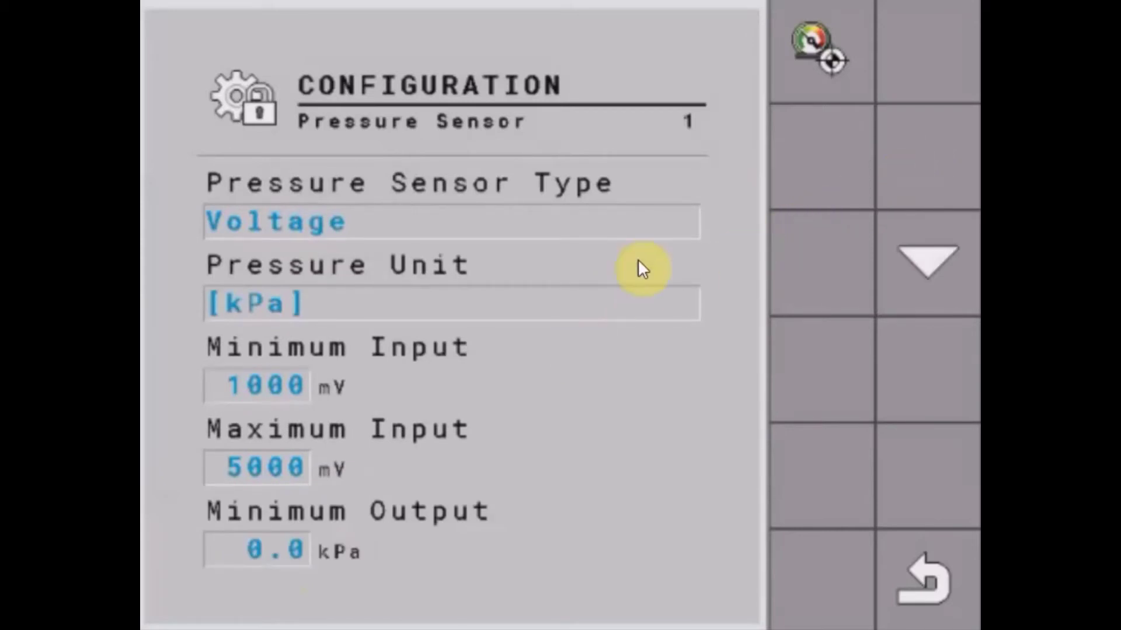
mouse_move(751, 135)
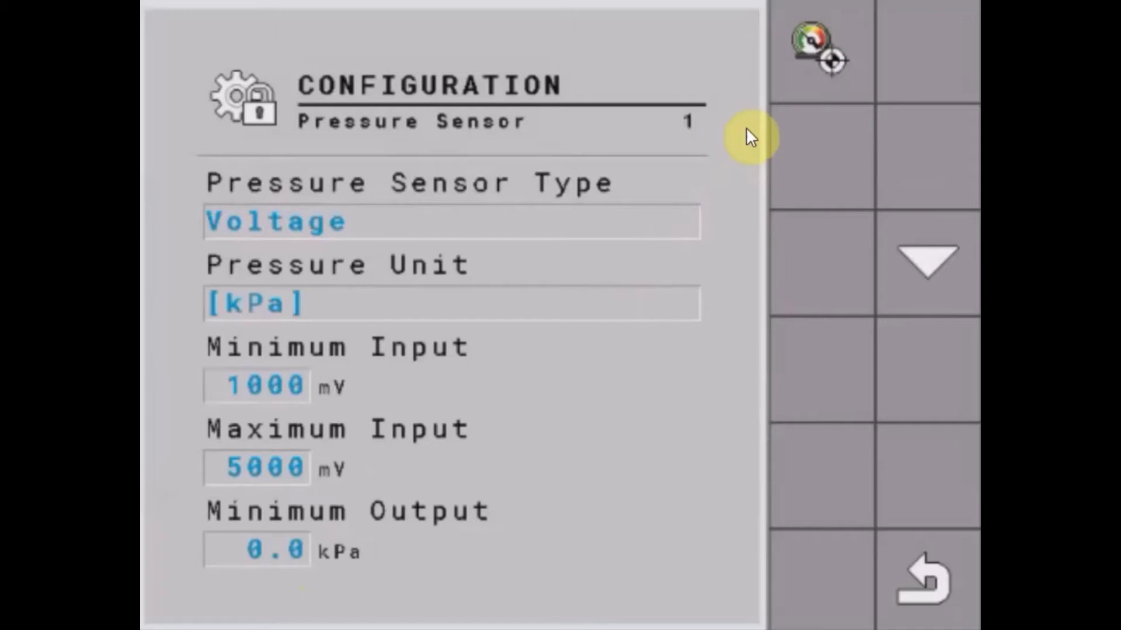
mouse_move(822, 58)
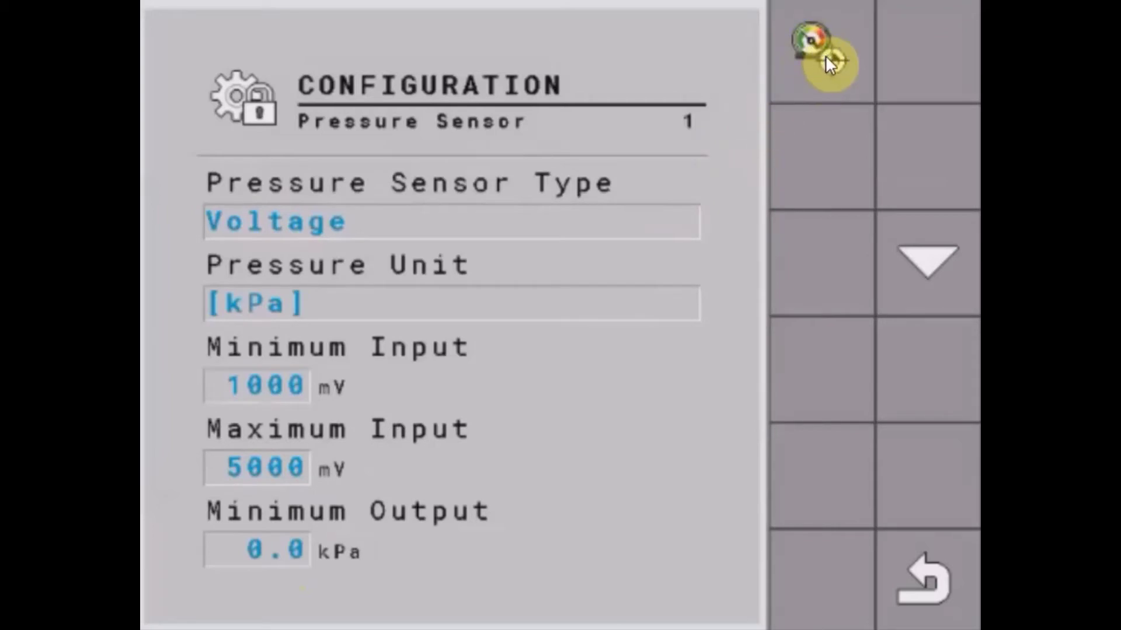
Step: Start the pressure sensor 1 calibration, reaching the zero point step reading 388 mV
left_click(925, 259)
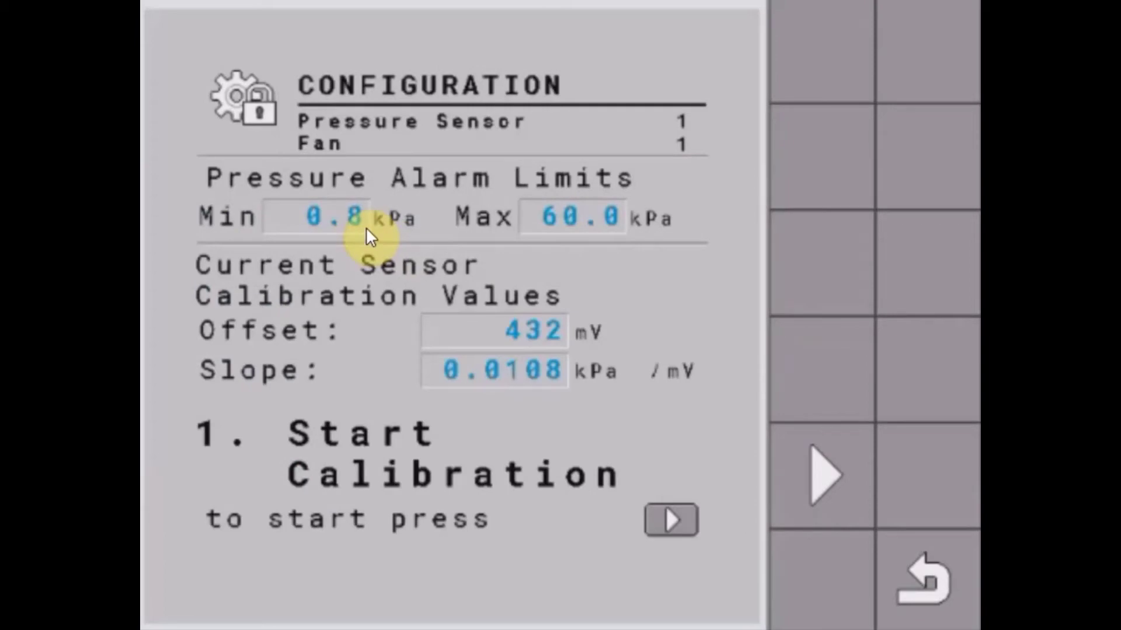
mouse_move(522, 243)
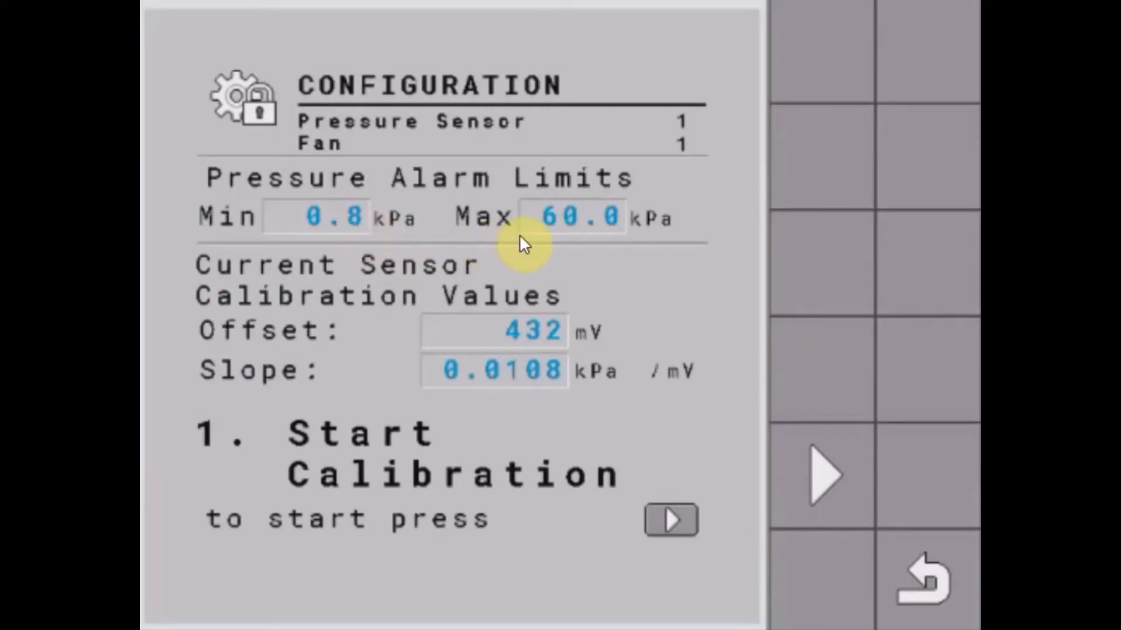
mouse_move(668, 472)
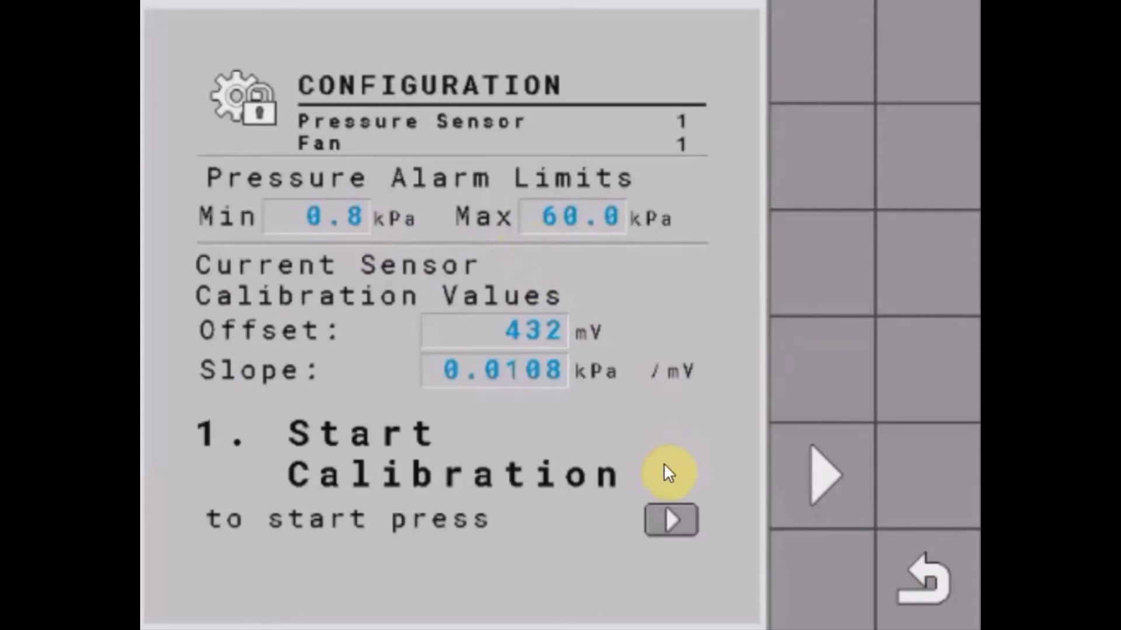
mouse_move(704, 478)
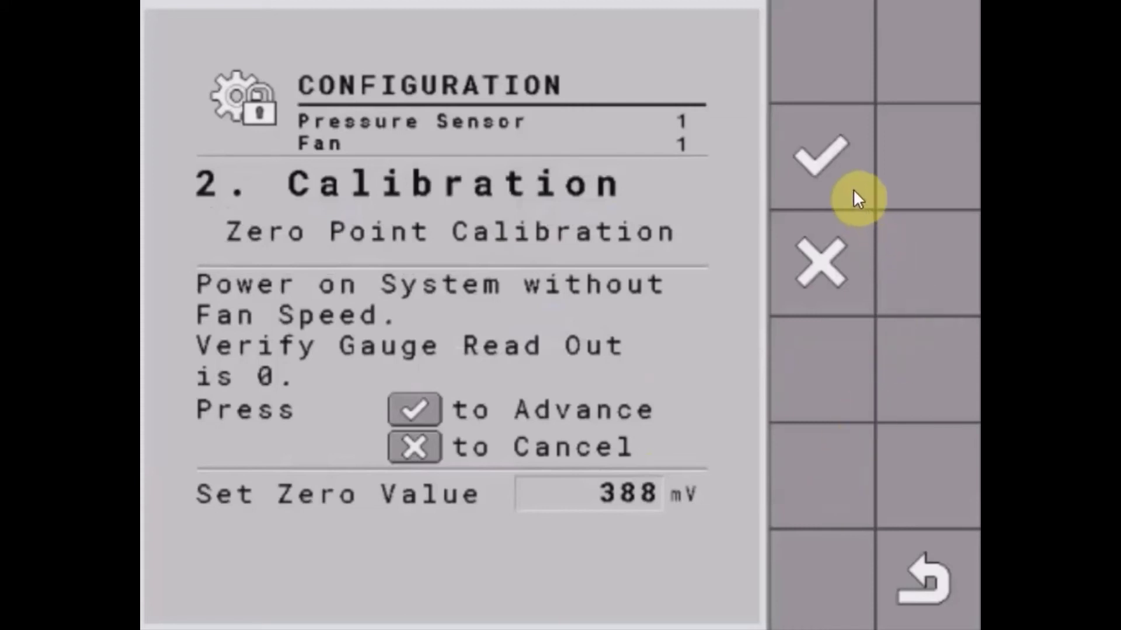
Step: Accept the zero point value and advance to step 3, Operation Point, reading 5037 mV
left_click(821, 158)
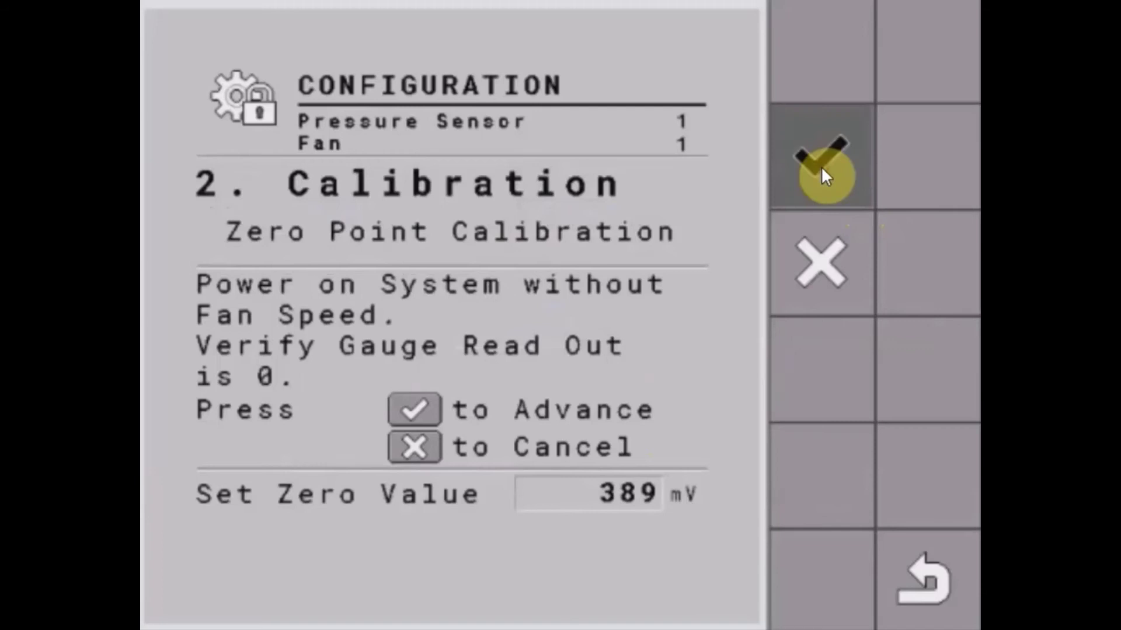
left_click(823, 158)
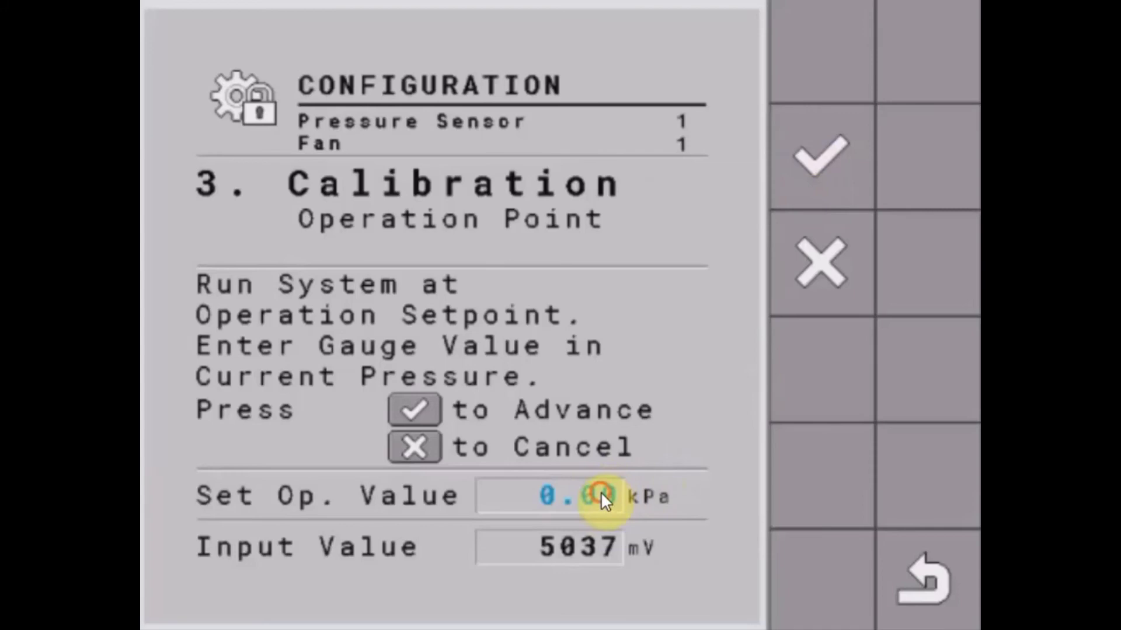
Step: Enter a 50 kPa operation value, finish calibration with offset 385 mV and slope 0.0107, and return to Fan 1
left_click(565, 495)
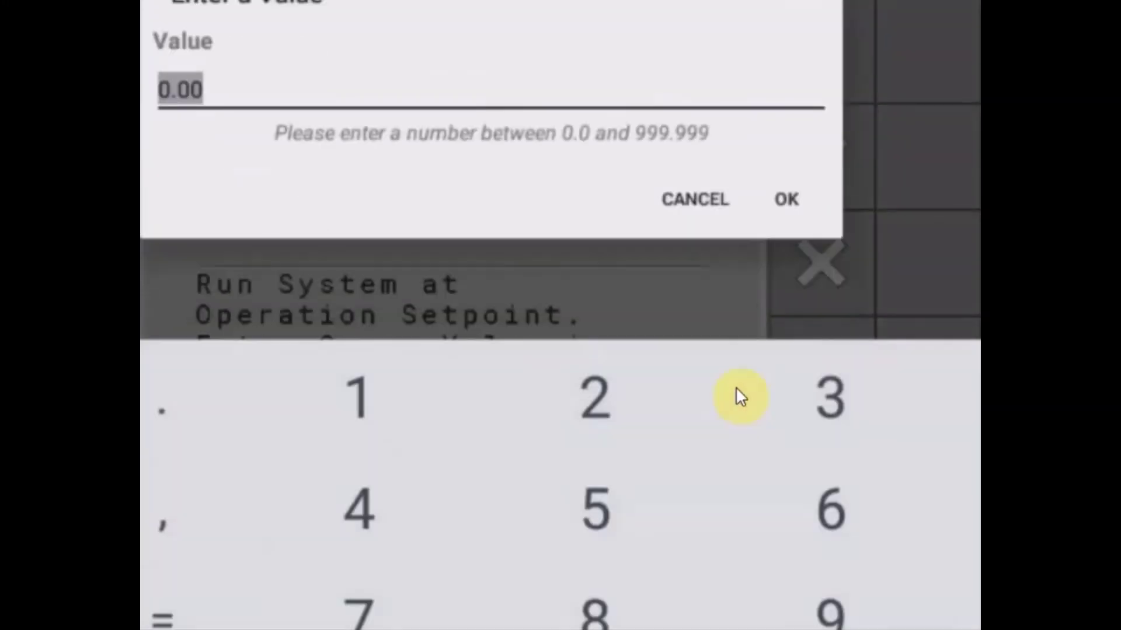
type("50")
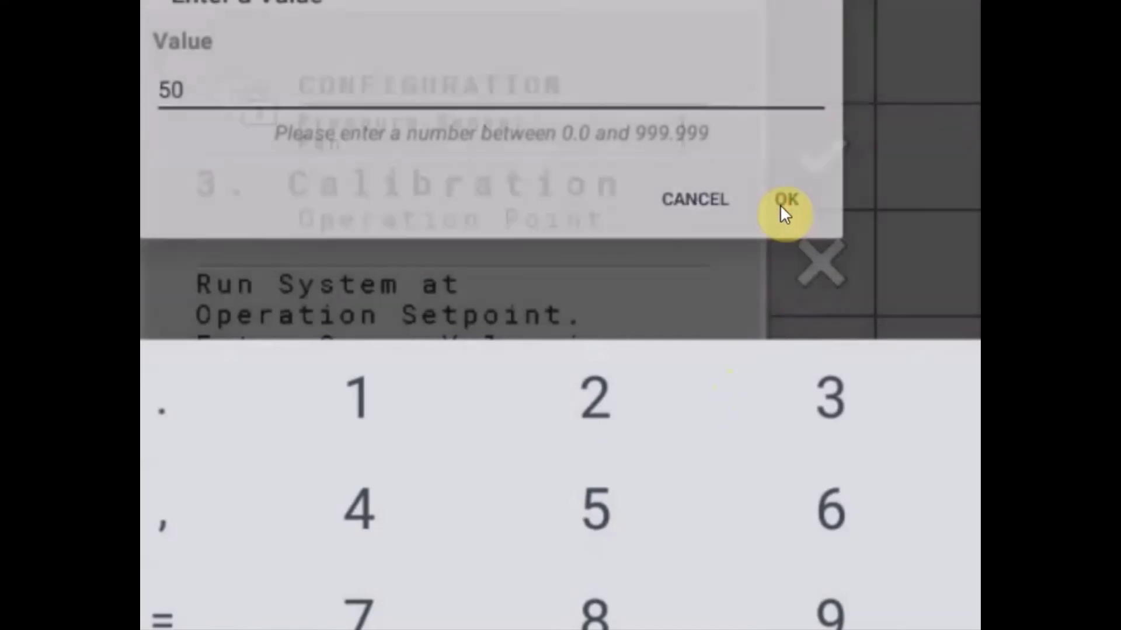
left_click(786, 200)
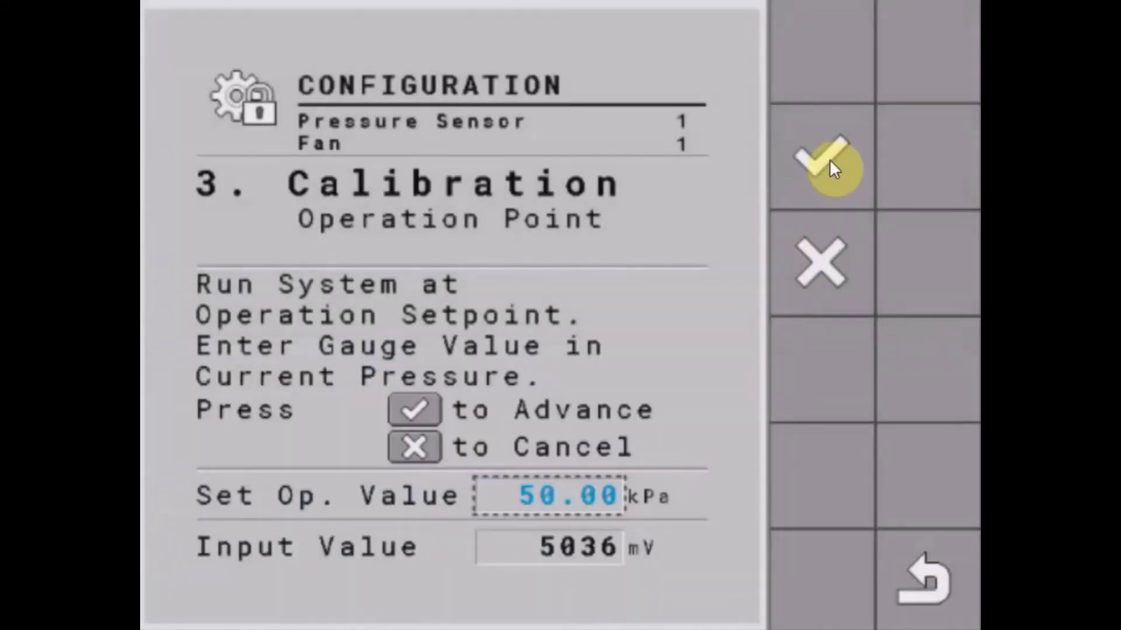
left_click(822, 165)
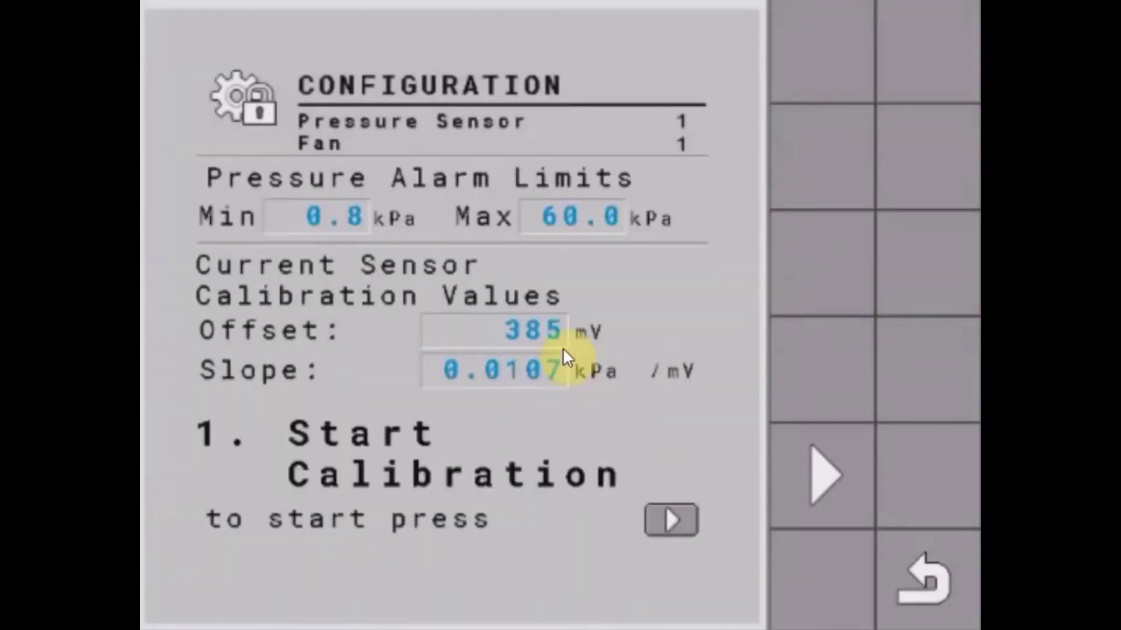
mouse_move(562, 390)
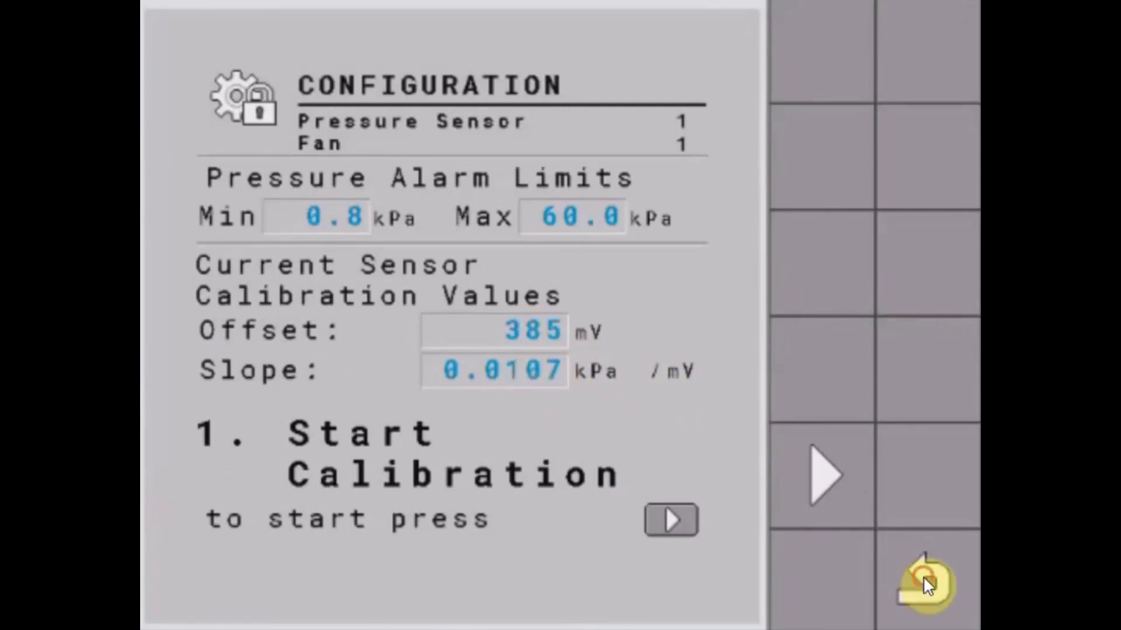
left_click(922, 579)
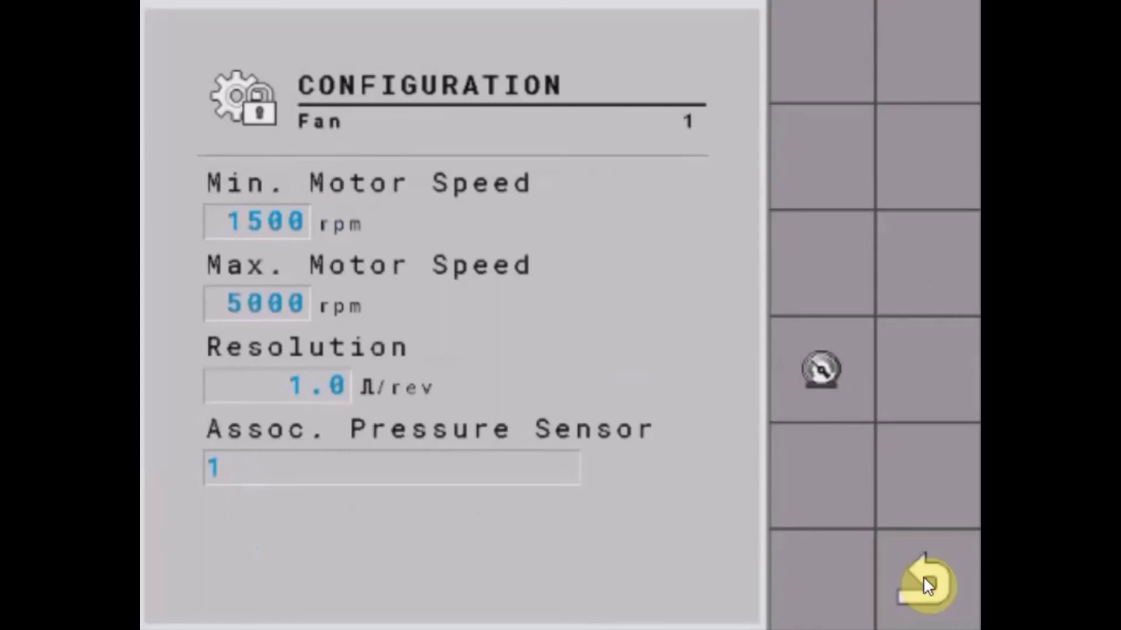